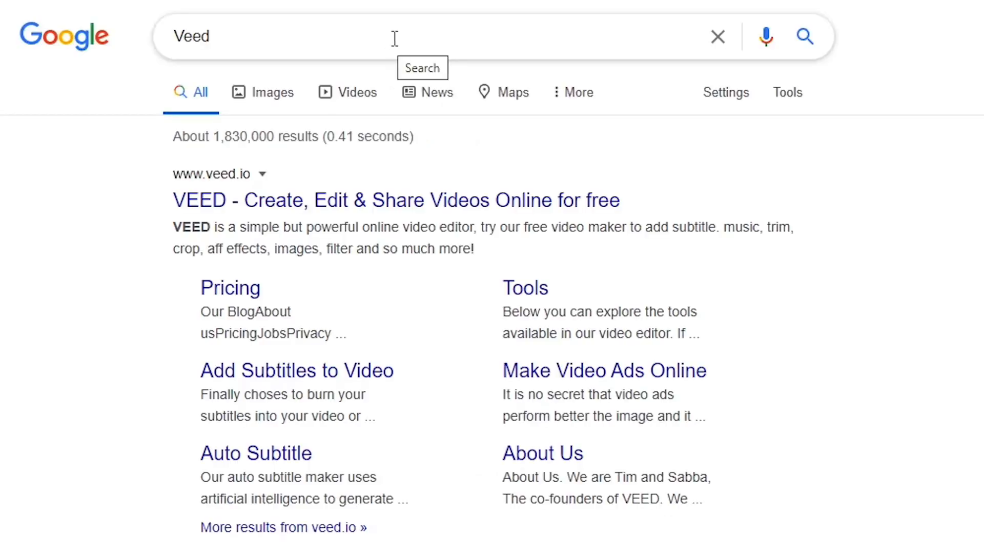
Open the VEED online video editor site from the Google results for 'Veed'.
click(396, 200)
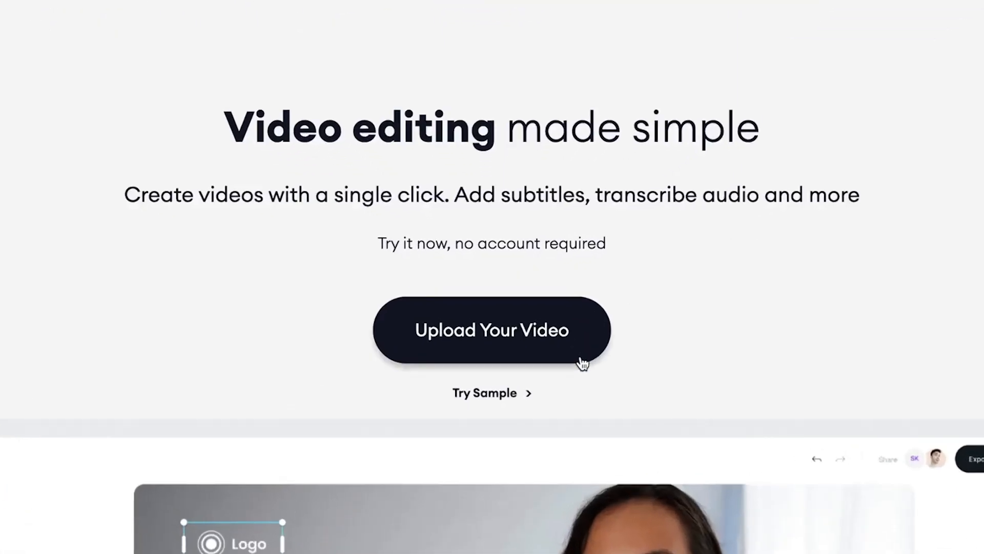
Upload the beach clip IMG_3294.MOV from this device into a new VEED project.
click(491, 329)
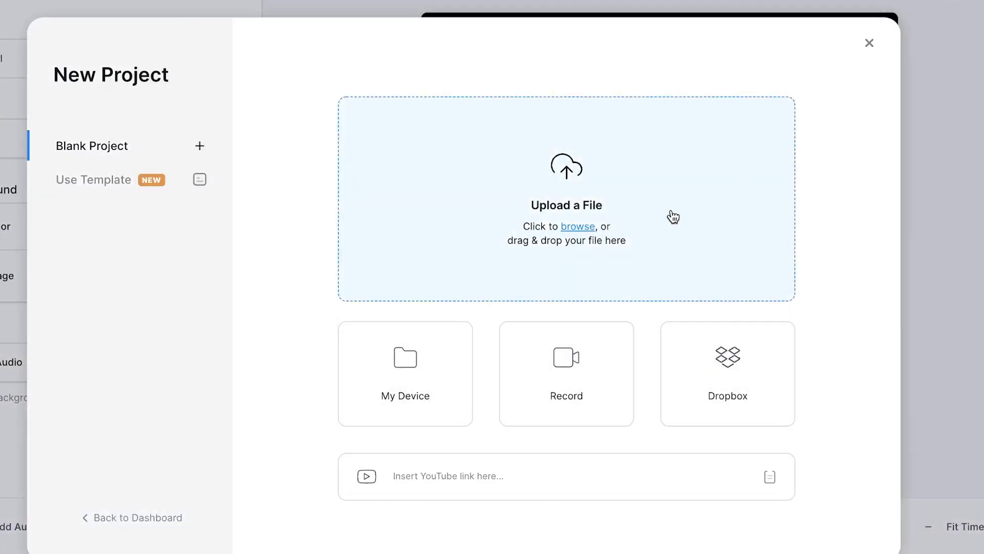
click(578, 225)
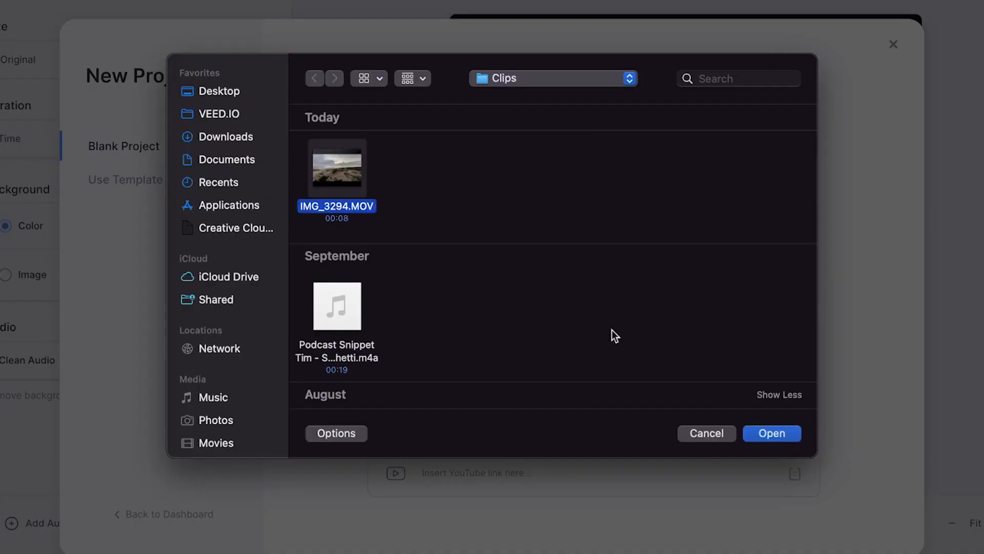
click(771, 433)
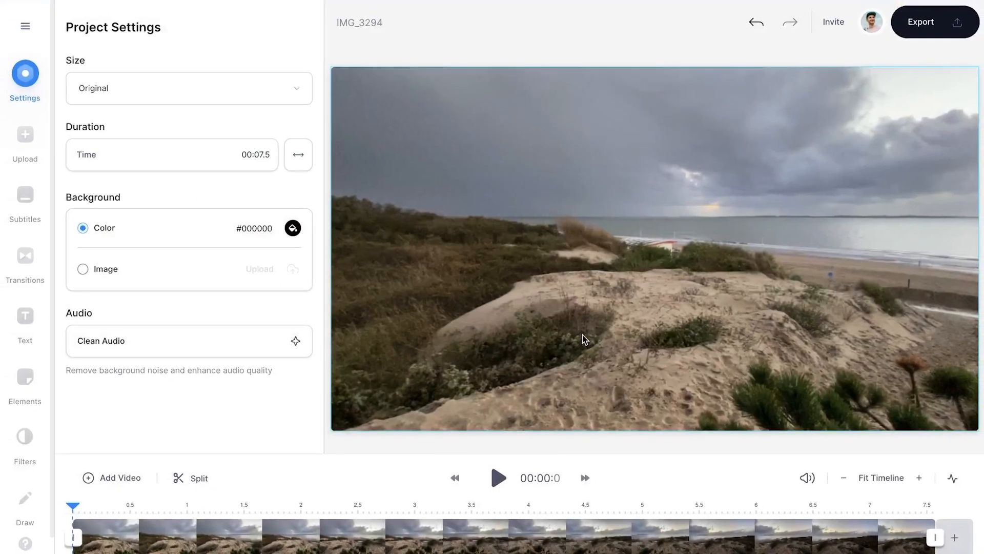
Preview the beach clip briefly, leaving its audio (100%) and speed (1x) settings shown.
click(498, 478)
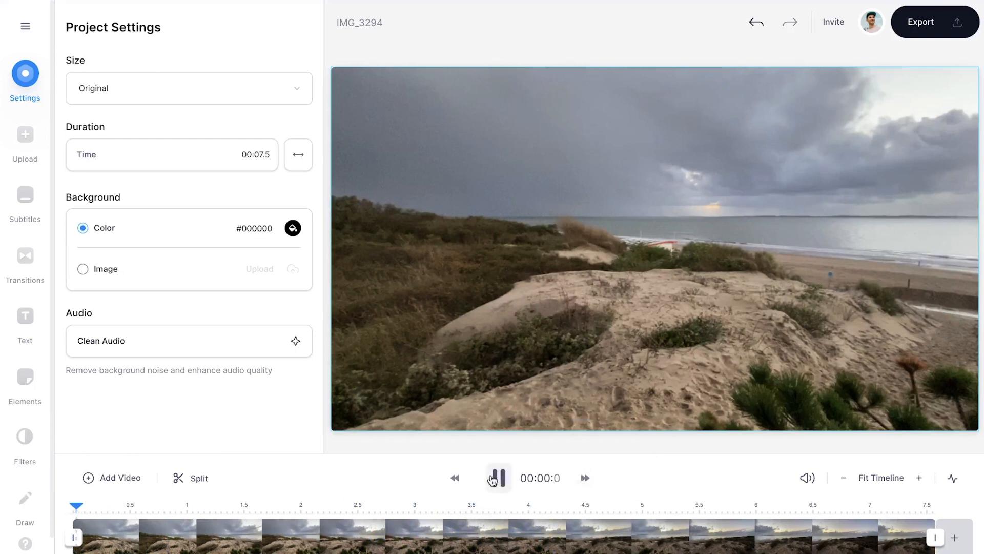
click(496, 478)
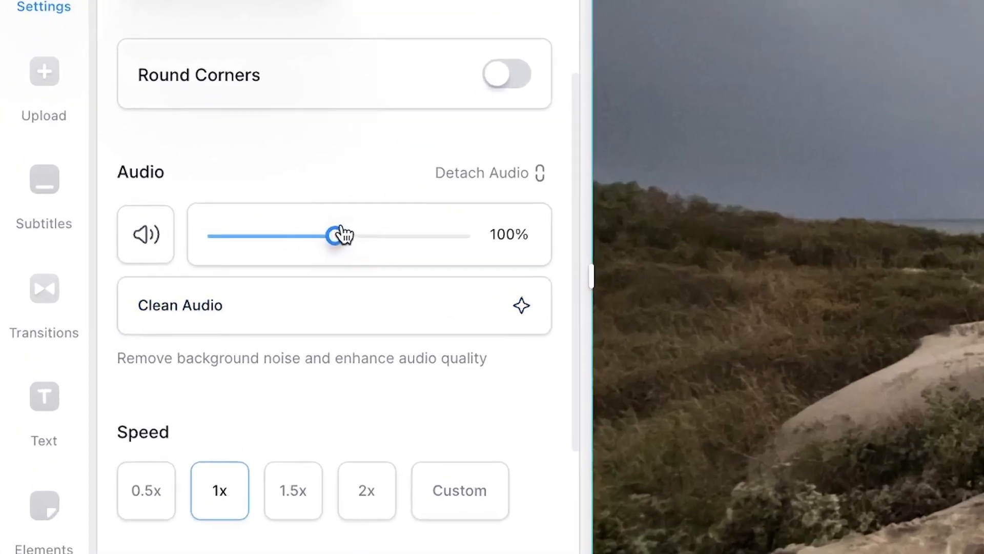
Drop the clip volume to 1%, restore it to 100%, then mute the clip's audio.
drag(339, 235, 210, 236)
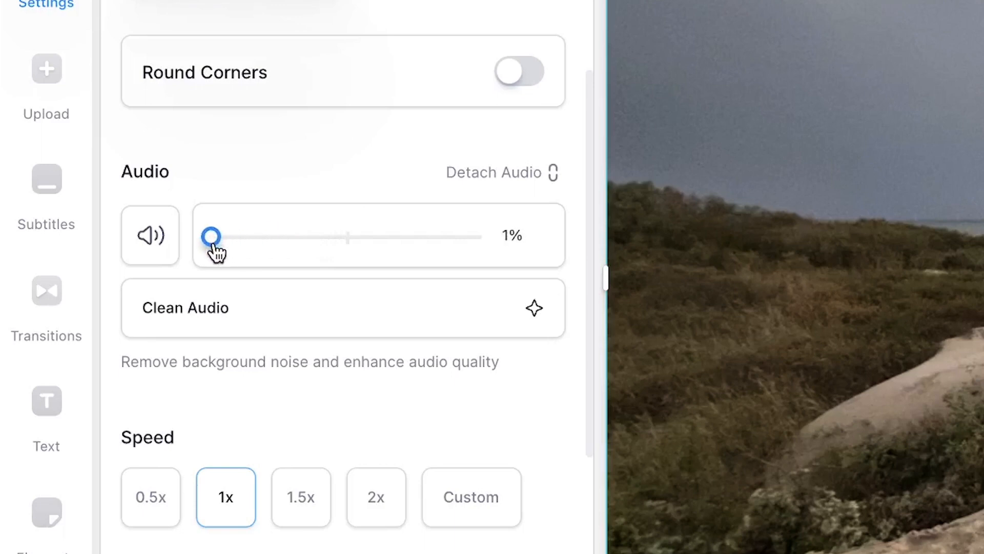
drag(211, 235, 354, 234)
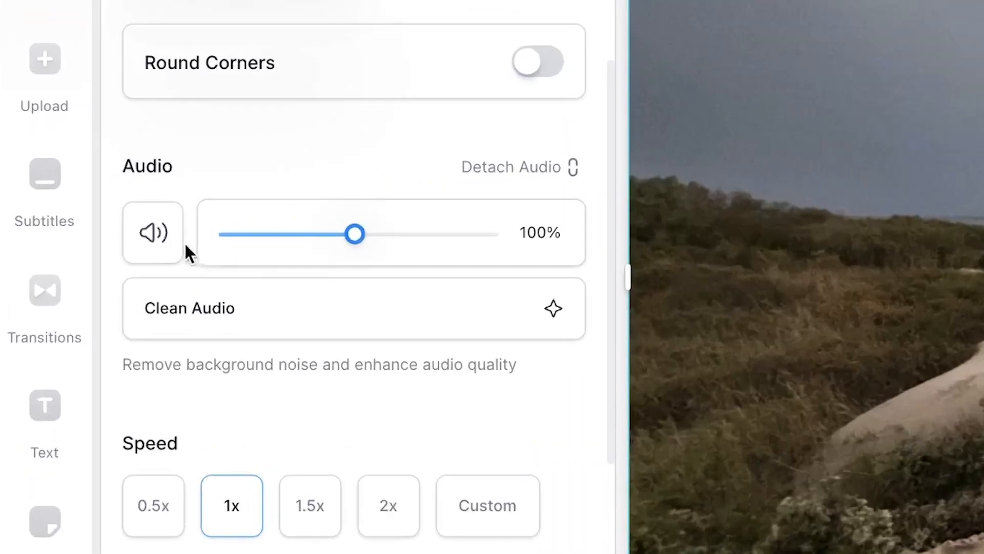
click(152, 233)
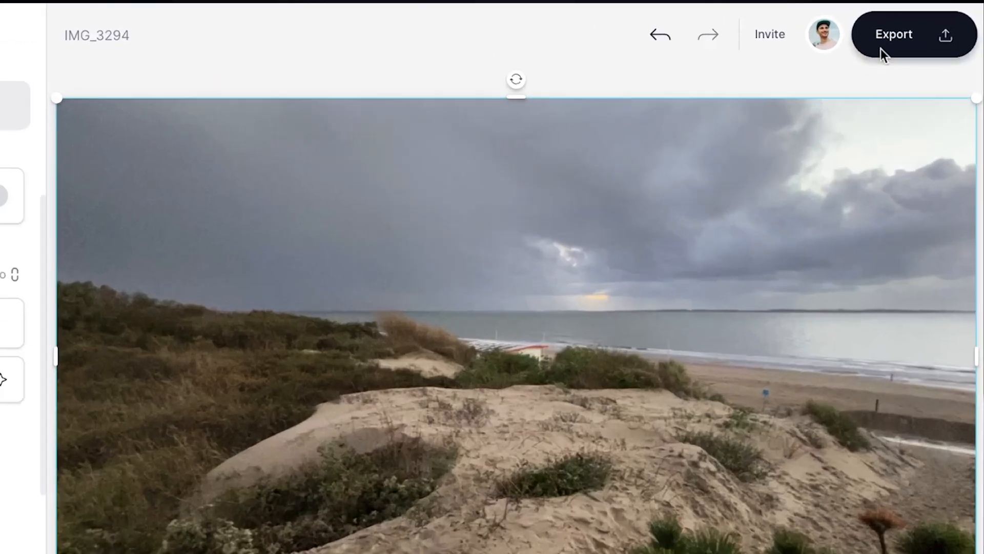
Export the beach video with the HD preset and reach its share and download page.
click(894, 34)
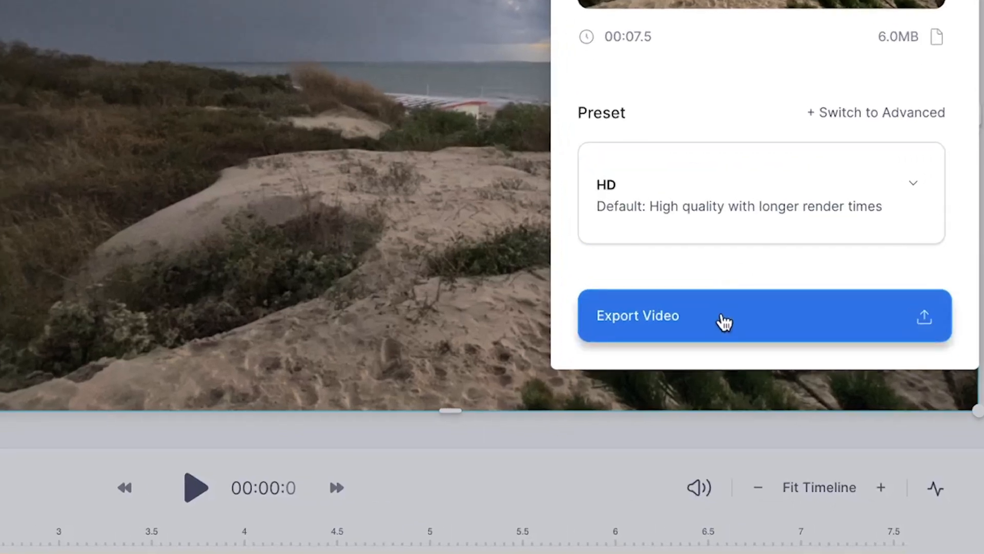
click(638, 314)
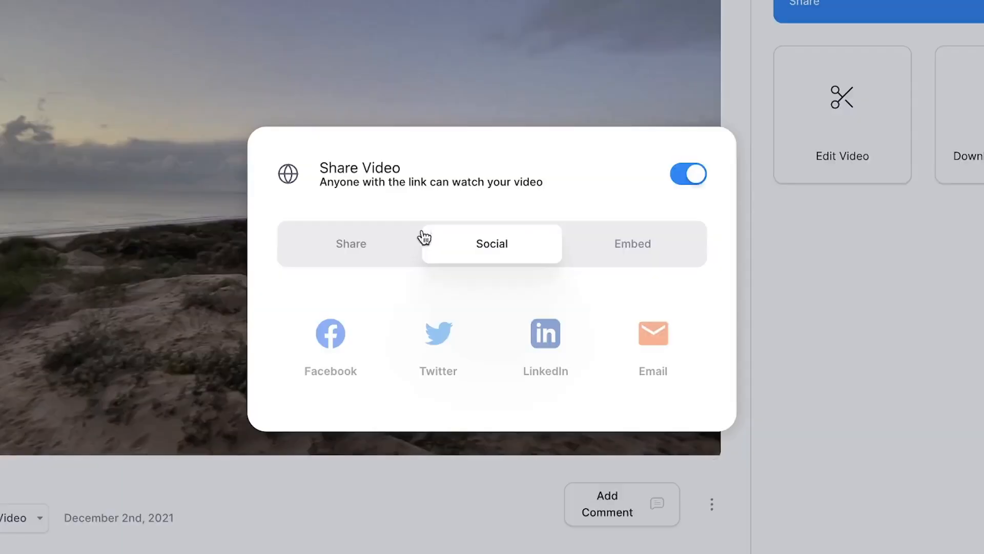